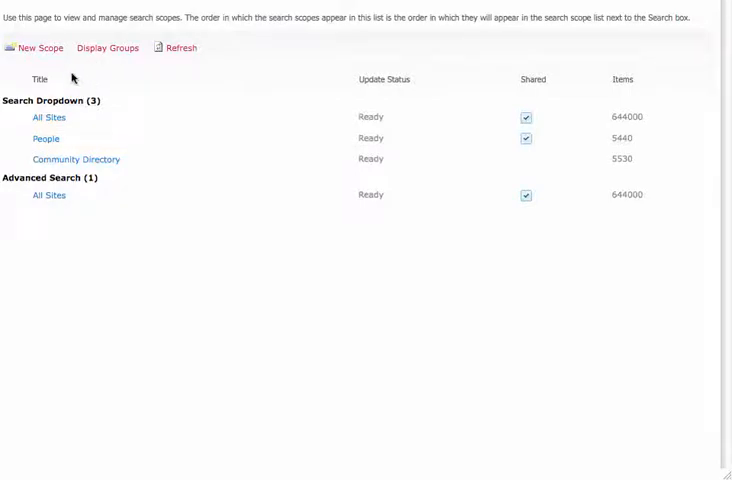
mouse_move(41, 47)
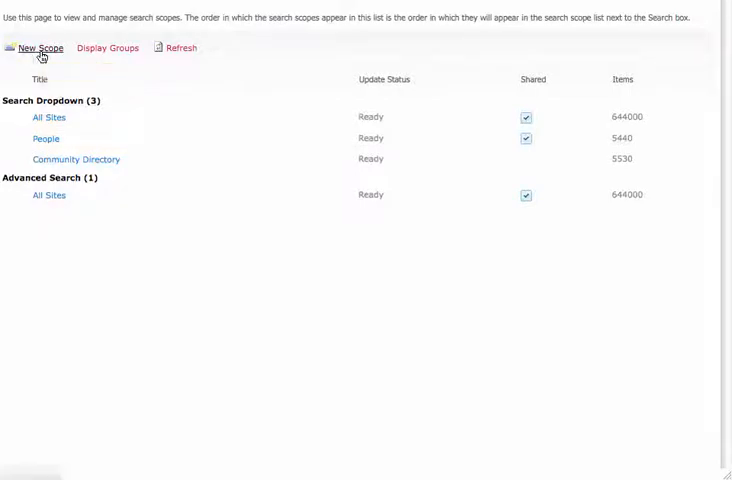
Title a new search scope 'Employee Handbook', leaving Advanced Search unchecked
left_click(40, 47)
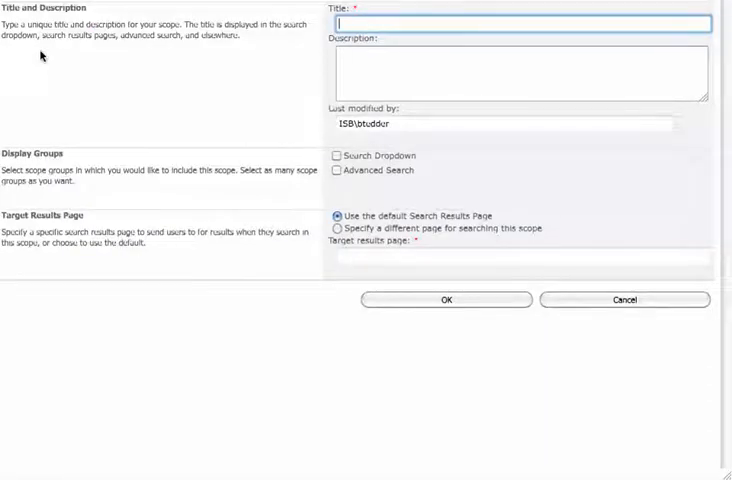
type("Employee Handbook")
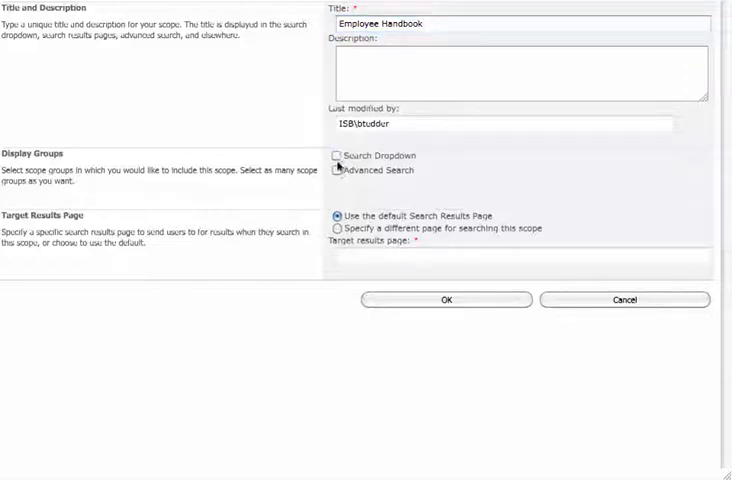
left_click(337, 170)
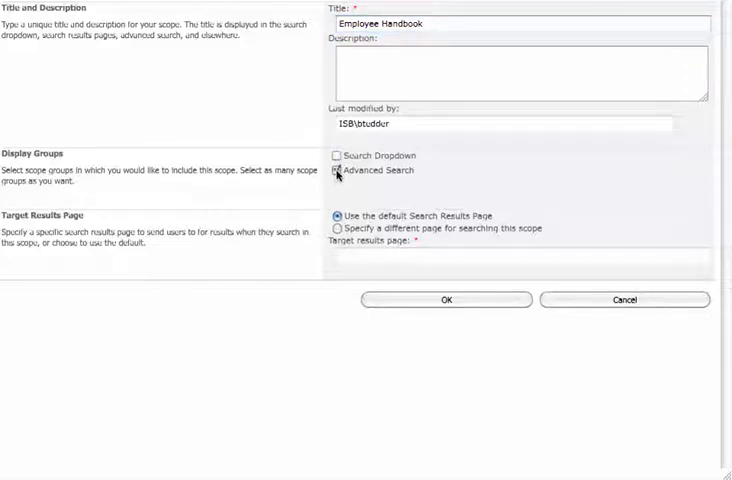
left_click(337, 170)
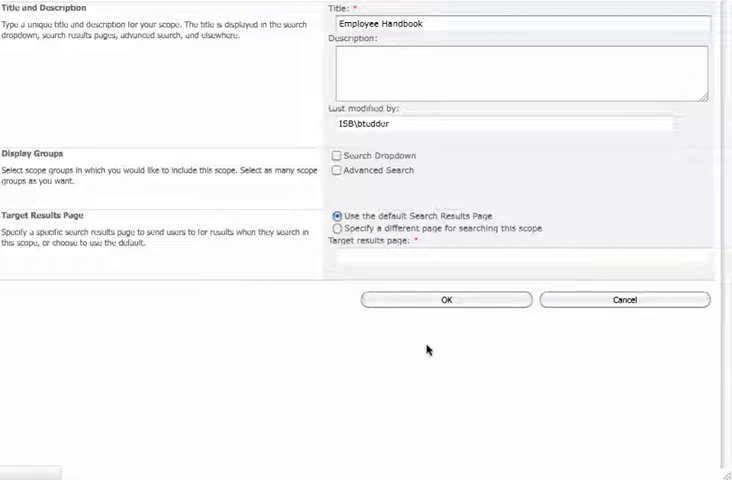
Save the Employee Handbook scope so it appears under Unused Scopes
left_click(445, 299)
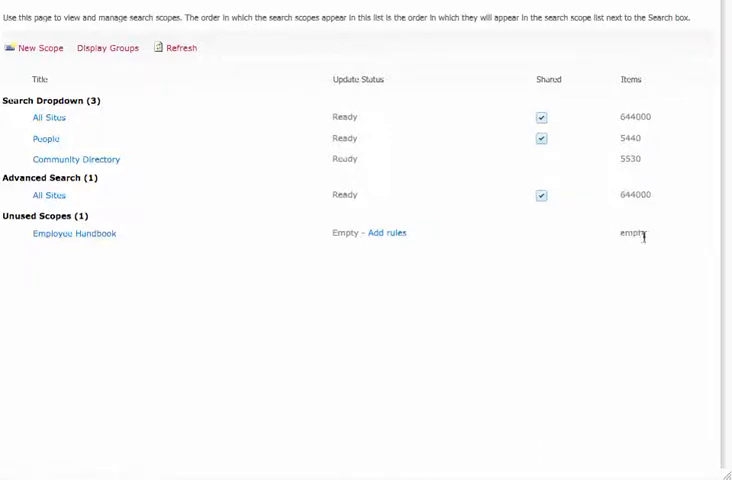
mouse_move(388, 245)
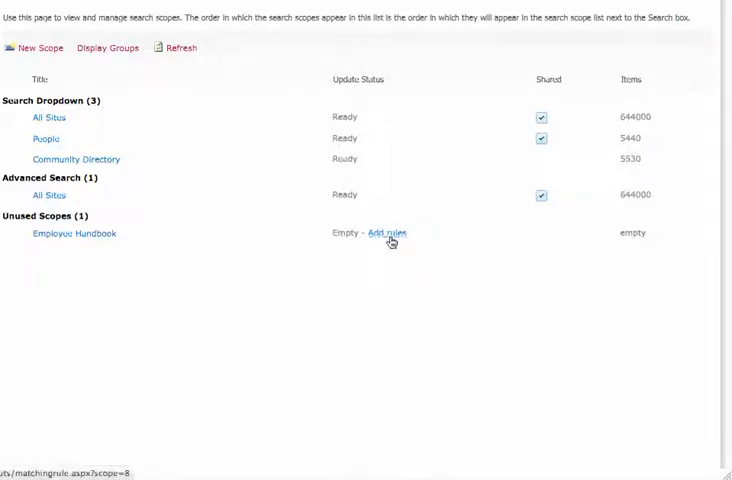
left_click(386, 232)
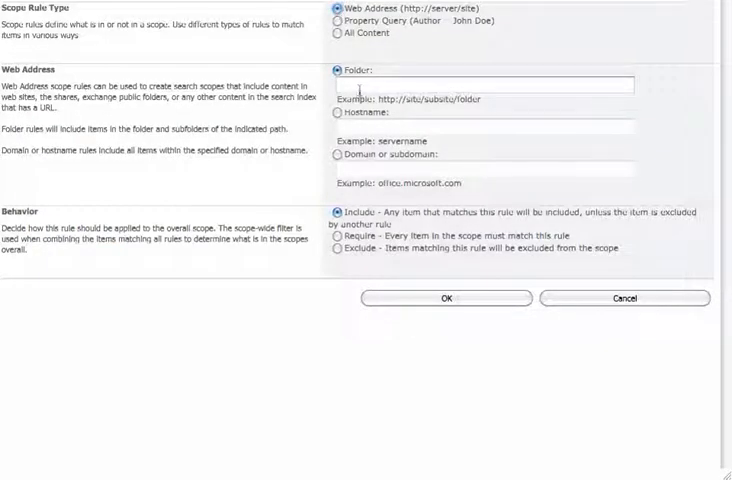
left_click(490, 87)
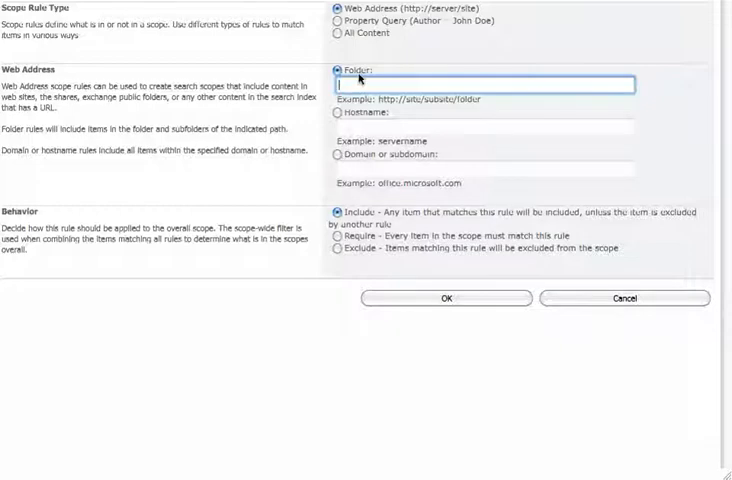
type("http://mysit")
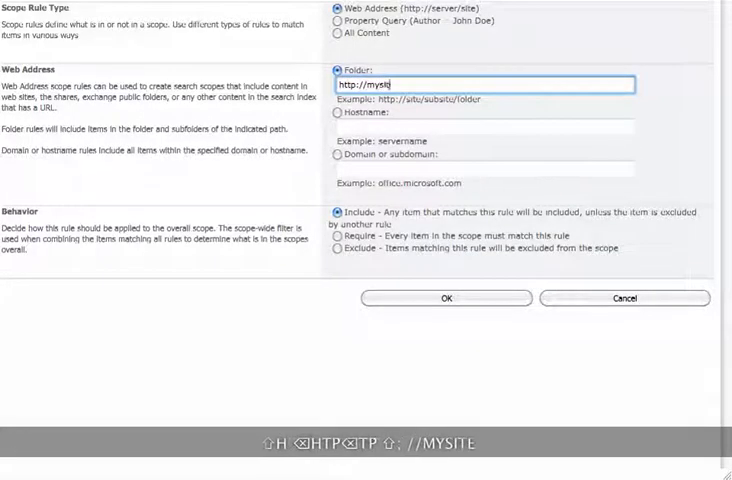
type("/lists/")
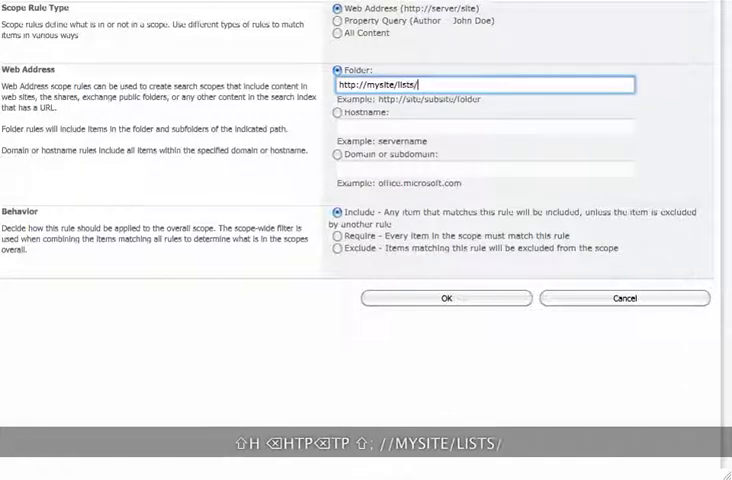
type("employee hand")
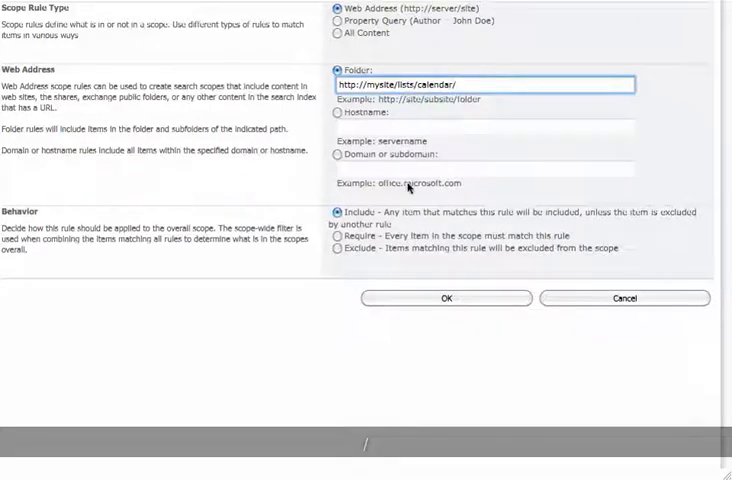
left_click(470, 83)
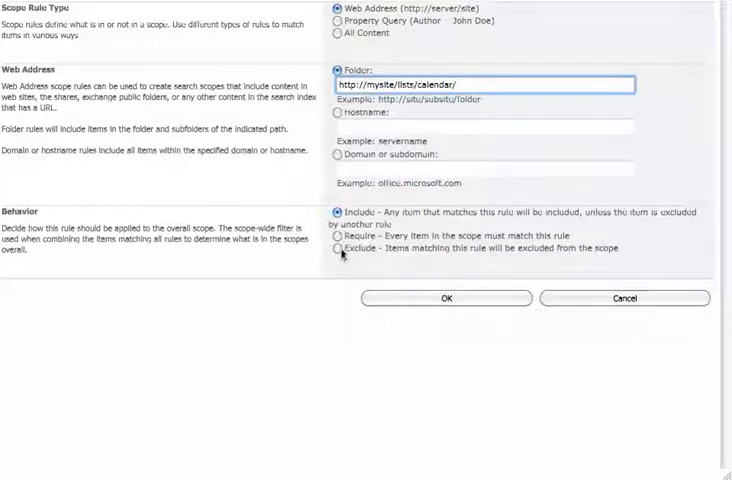
mouse_move(287, 120)
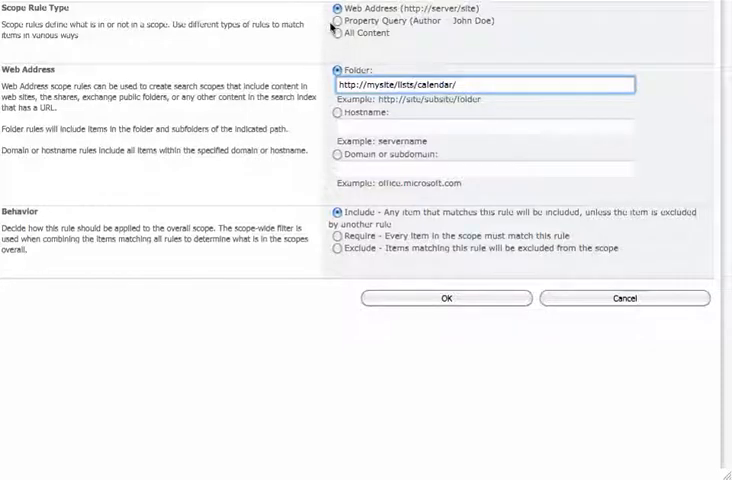
Switch the rule to a Property Query on Author, clearing the typed 'Ben' value
left_click(336, 20)
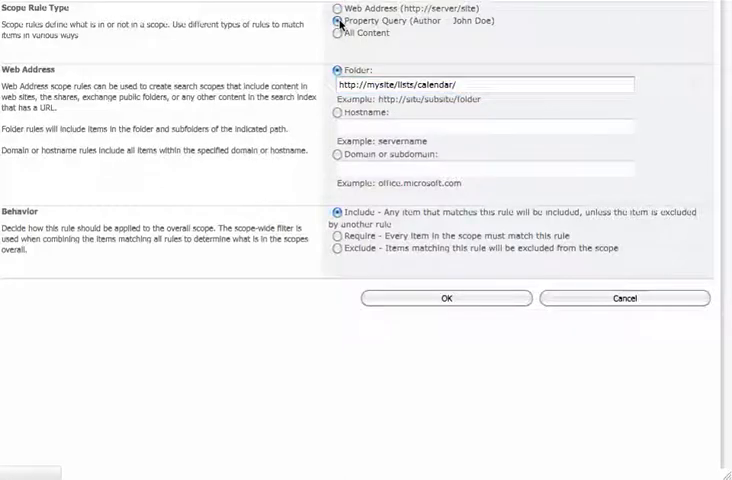
left_click(334, 20)
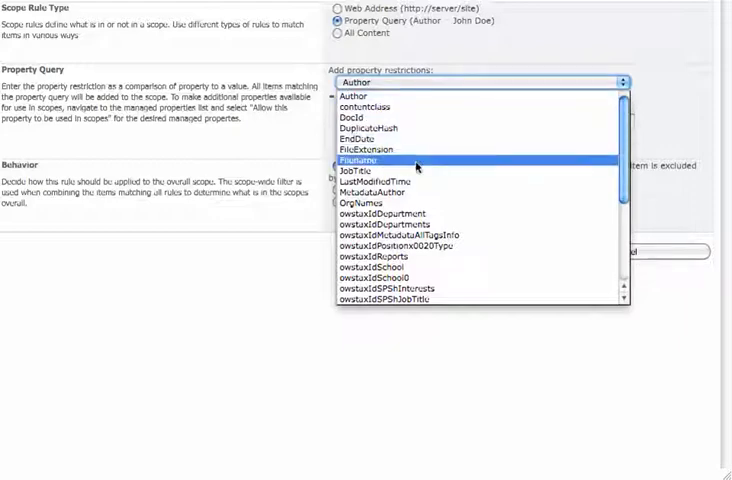
mouse_move(380, 148)
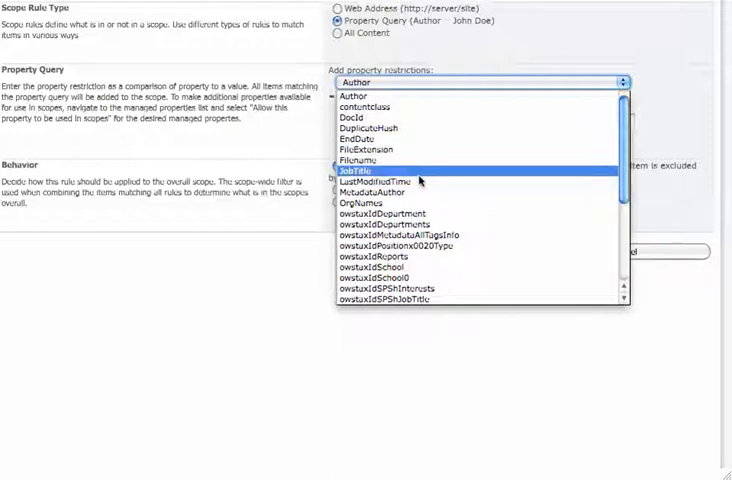
mouse_move(420, 180)
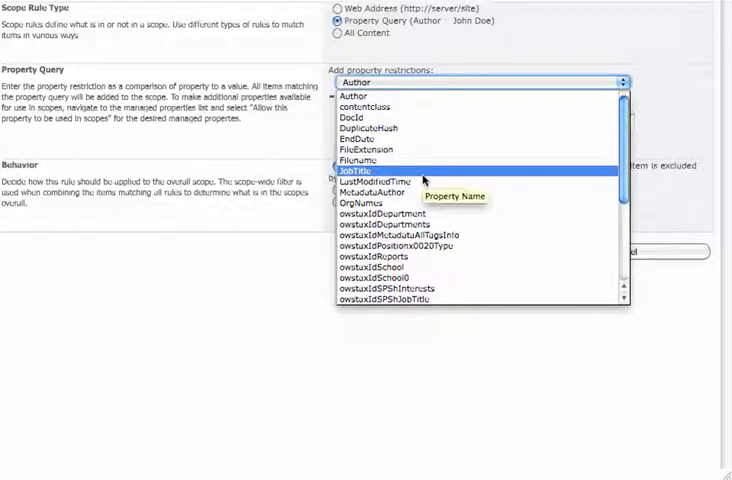
scroll("down", 3)
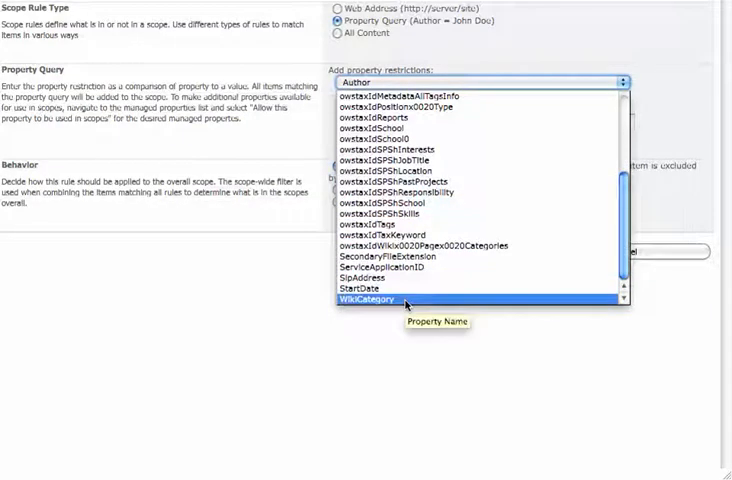
left_click(478, 83)
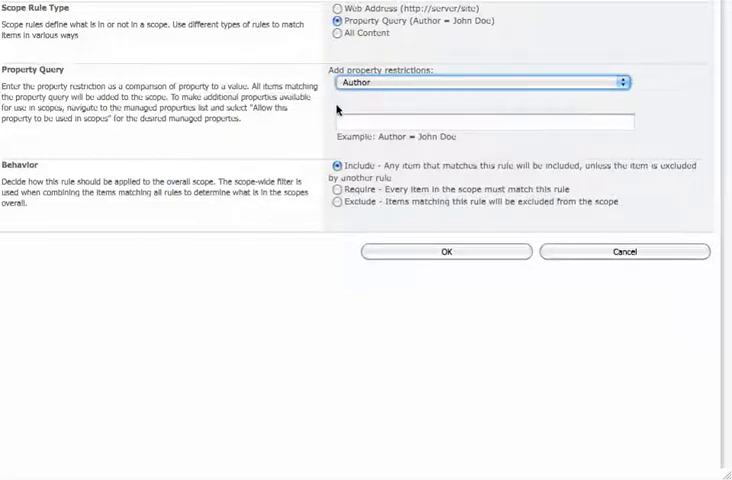
left_click(480, 120)
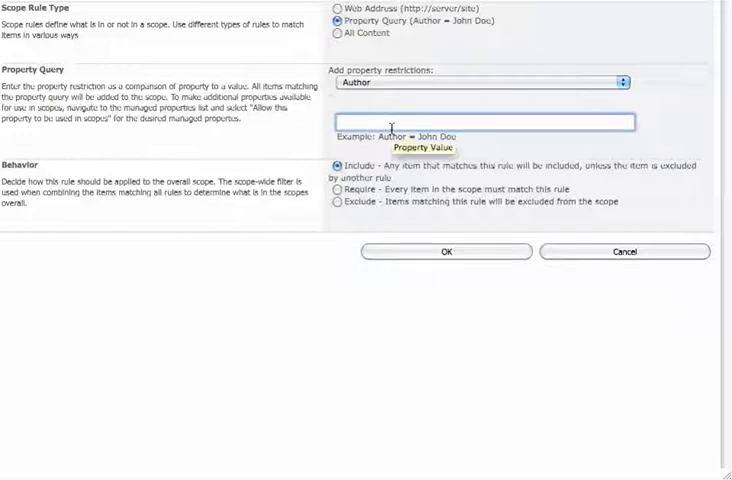
type("Ben")
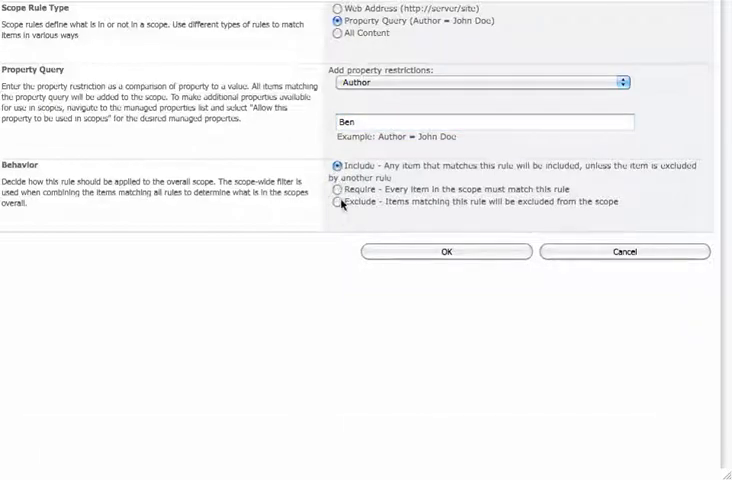
left_click(490, 121)
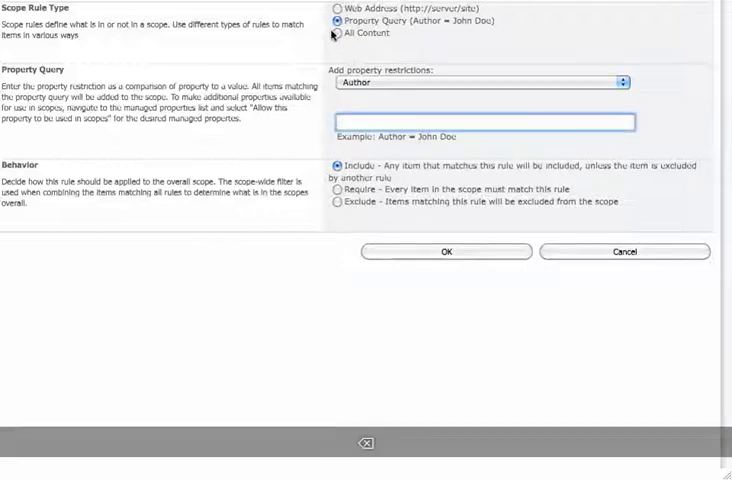
Save an All Content rule for the Employee Handbook scope
left_click(338, 33)
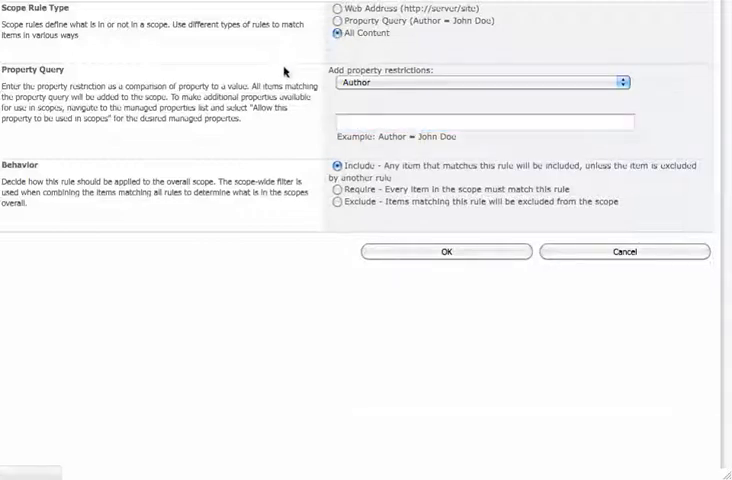
left_click(336, 32)
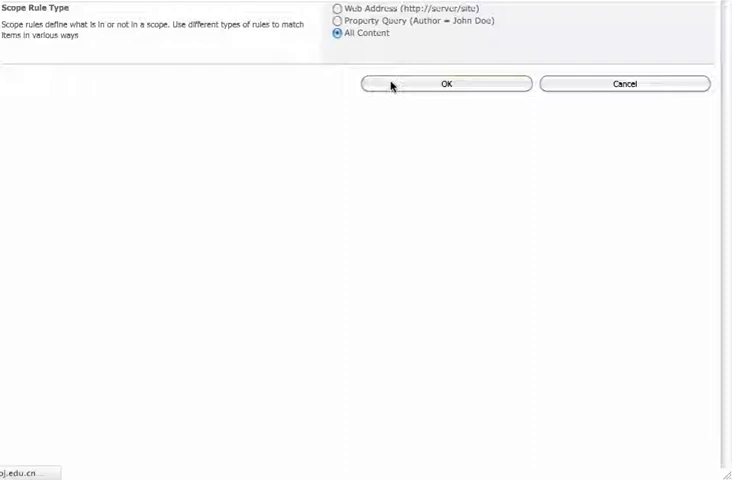
left_click(445, 84)
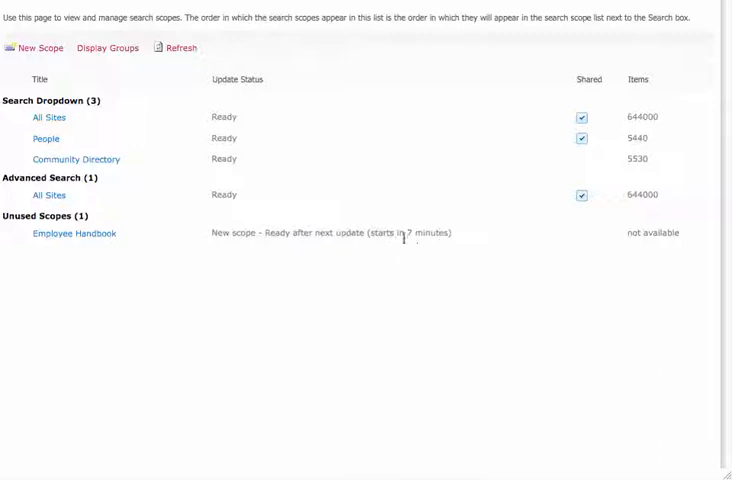
mouse_move(452, 267)
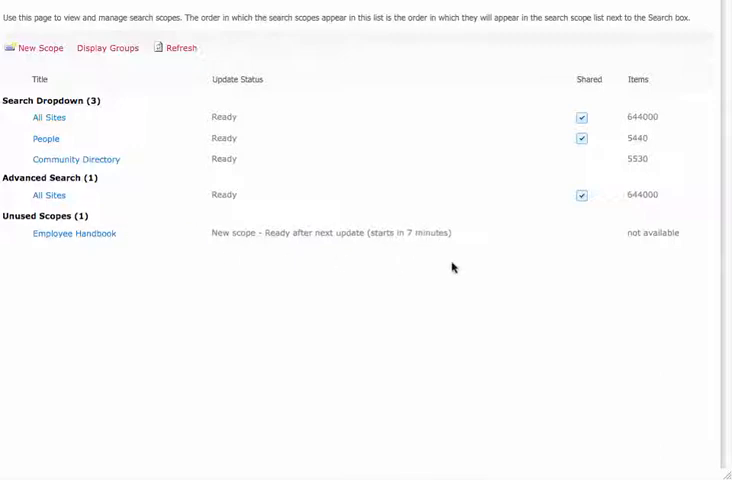
left_click(73, 233)
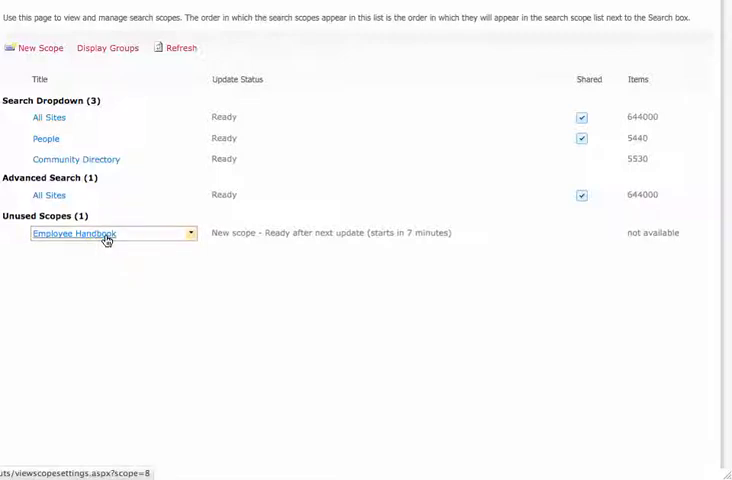
Open the Employee Handbook scope's properties page from Unused Scopes
left_click(72, 233)
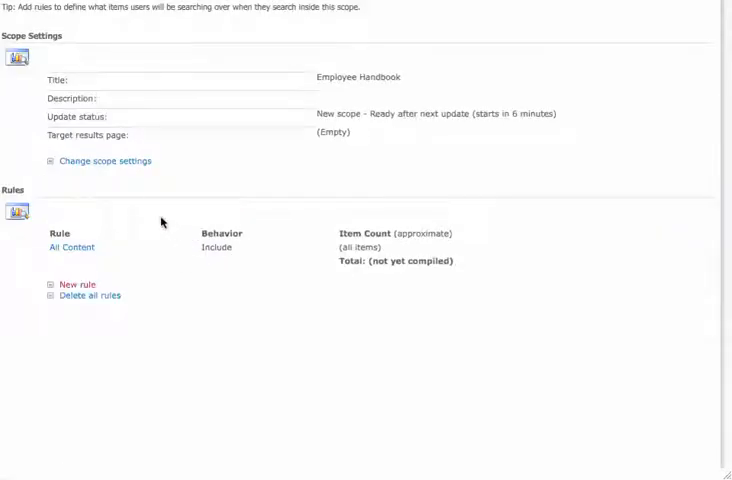
mouse_move(238, 249)
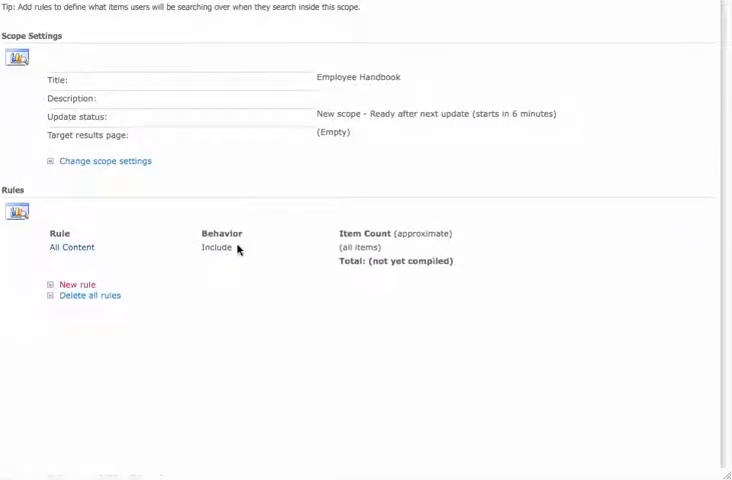
mouse_move(322, 254)
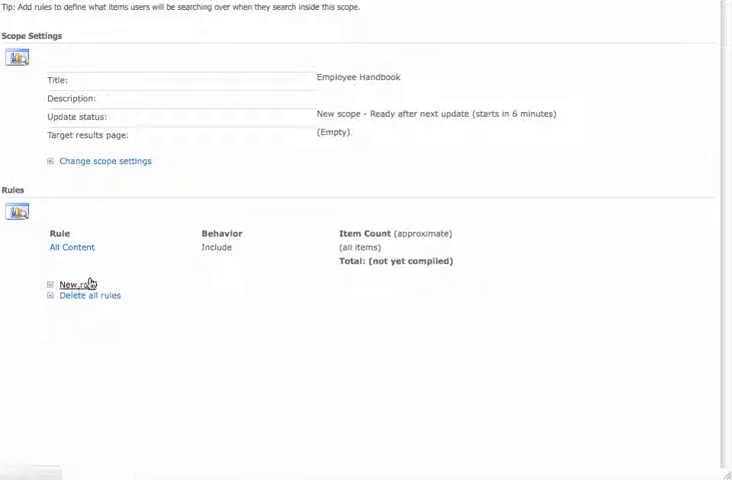
Save a Property Query rule excluding items whose Author is Ben Tedder
left_click(74, 283)
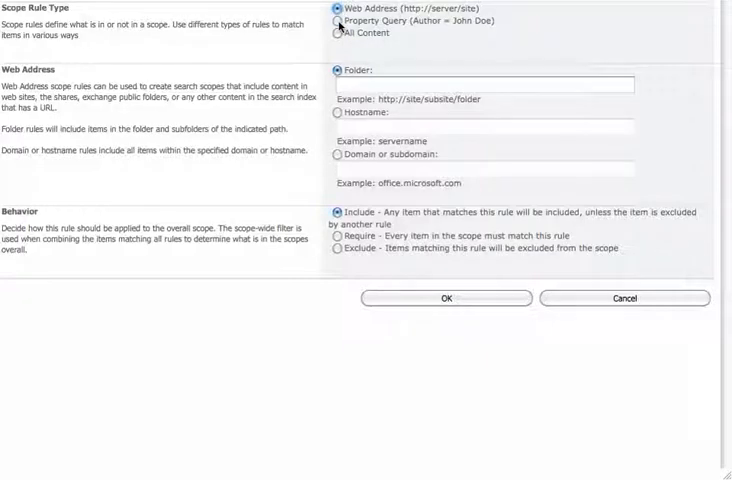
left_click(333, 20)
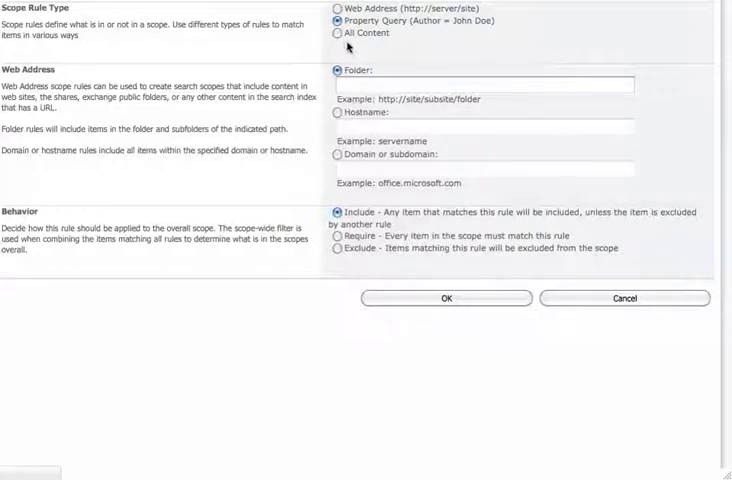
left_click(337, 20)
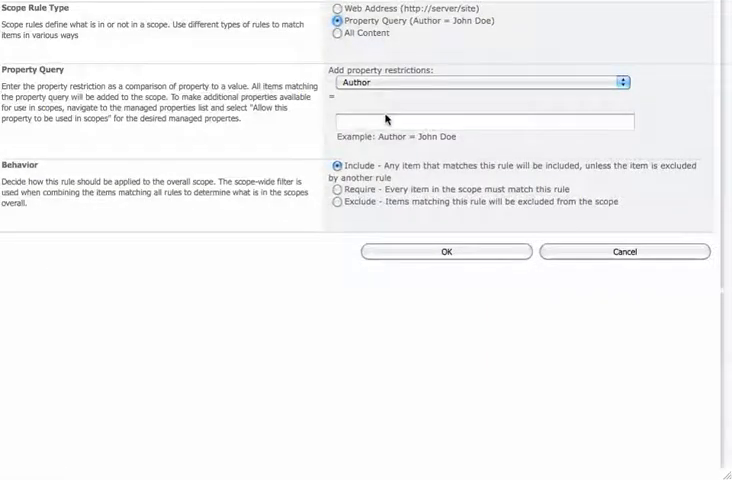
type("Ben")
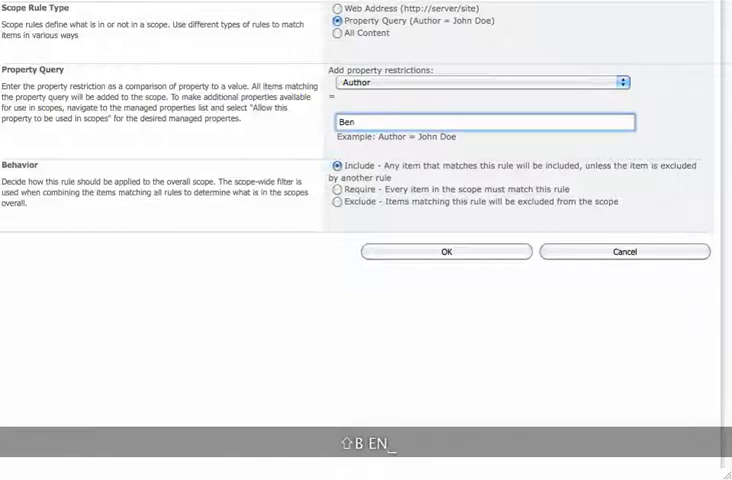
type("Tedder")
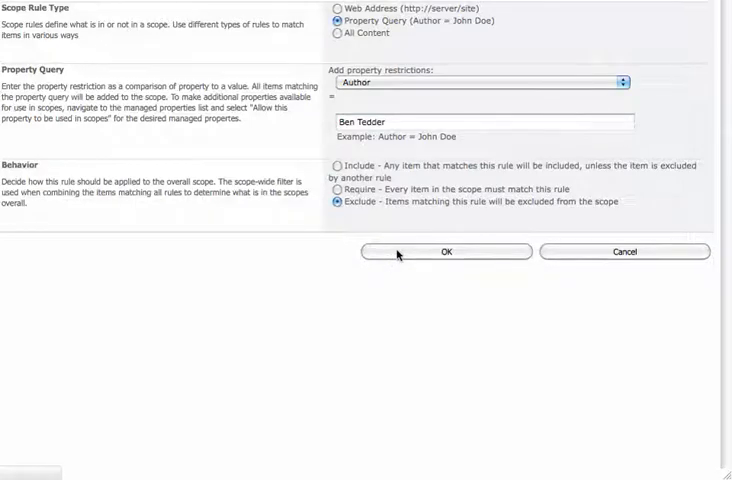
left_click(446, 251)
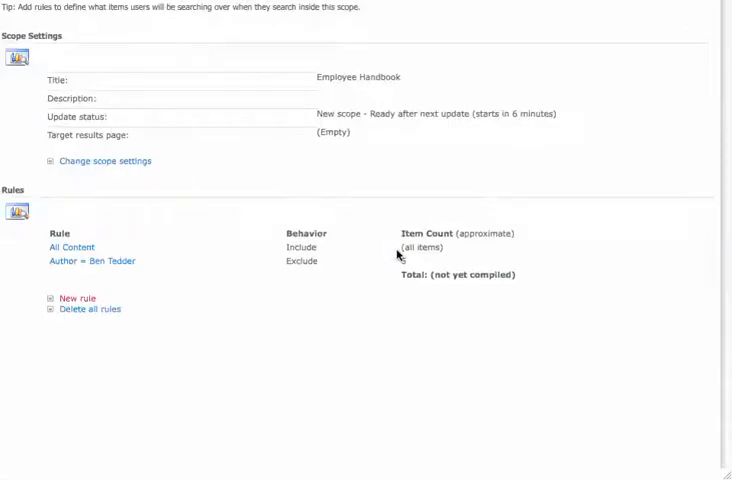